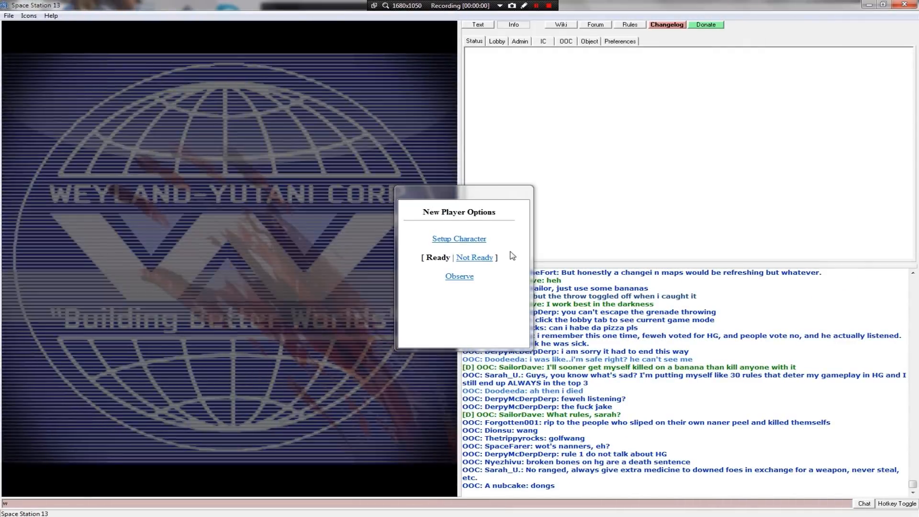
# Mark Ready in New Player Options and spawn as a marine in the canteen.
pyautogui.click(437, 257)
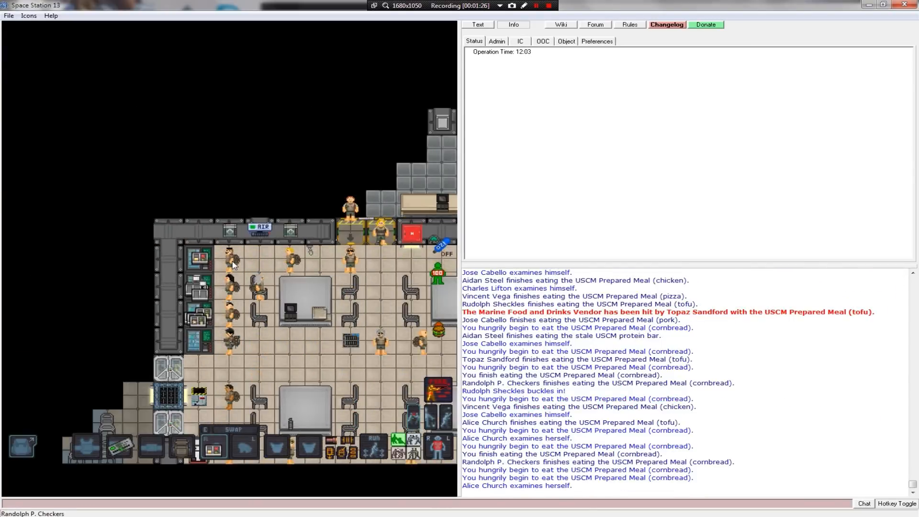
# Say 'ASSHOLE' aloud in character and confirm the speech prompt.
pyautogui.write('ASSHOLE')
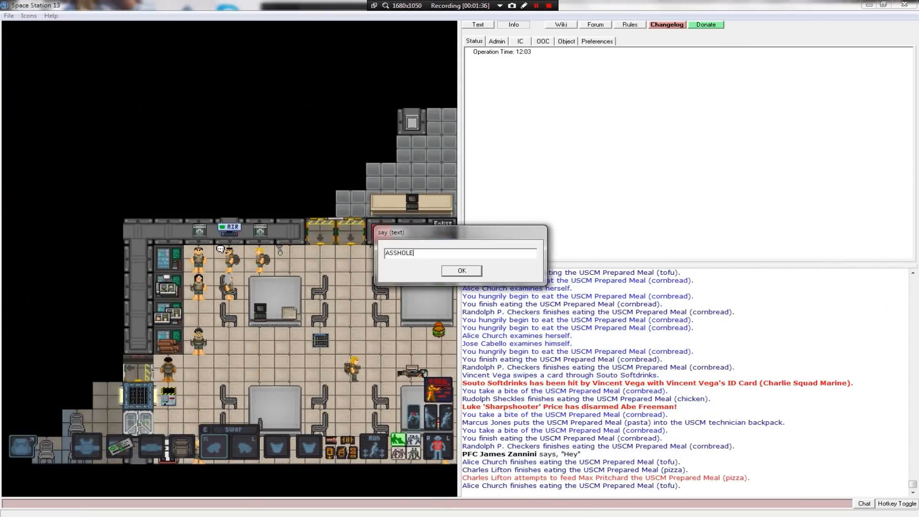
pyautogui.click(462, 270)
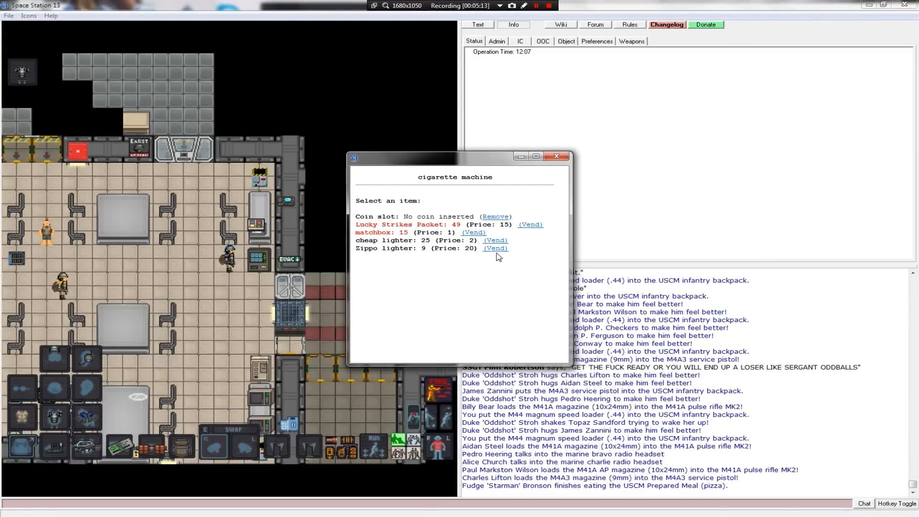
# Vend a Lucky Strikes Packet from the cigarette machine and swipe the ID.
pyautogui.click(529, 224)
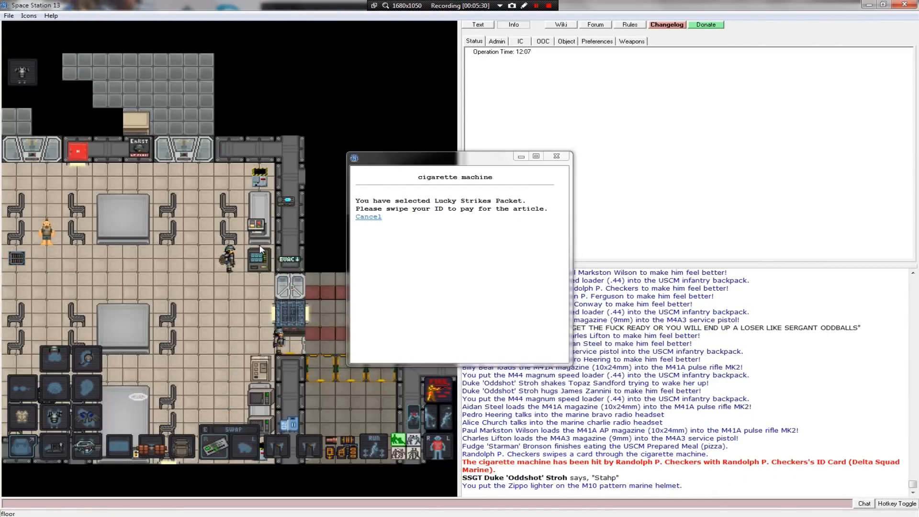
pyautogui.click(367, 216)
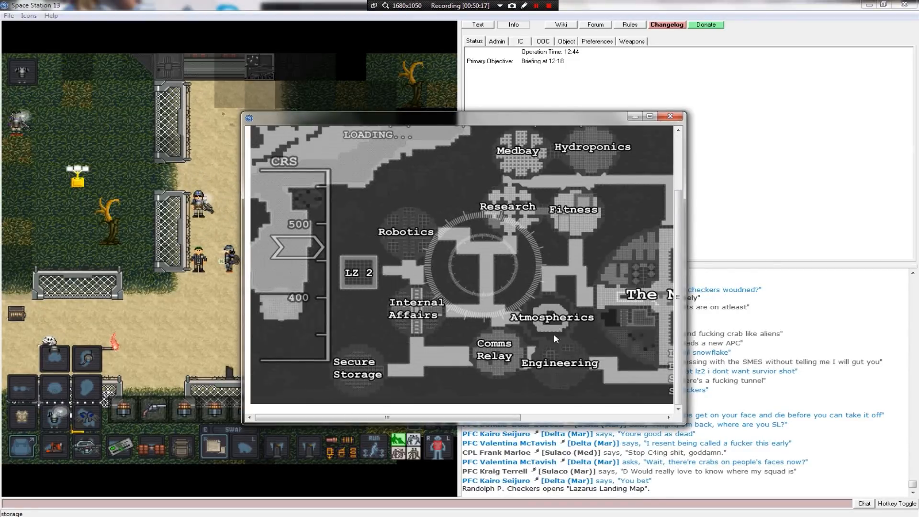
# Close the Lazarus Landing Map window after looking it over.
pyautogui.click(670, 116)
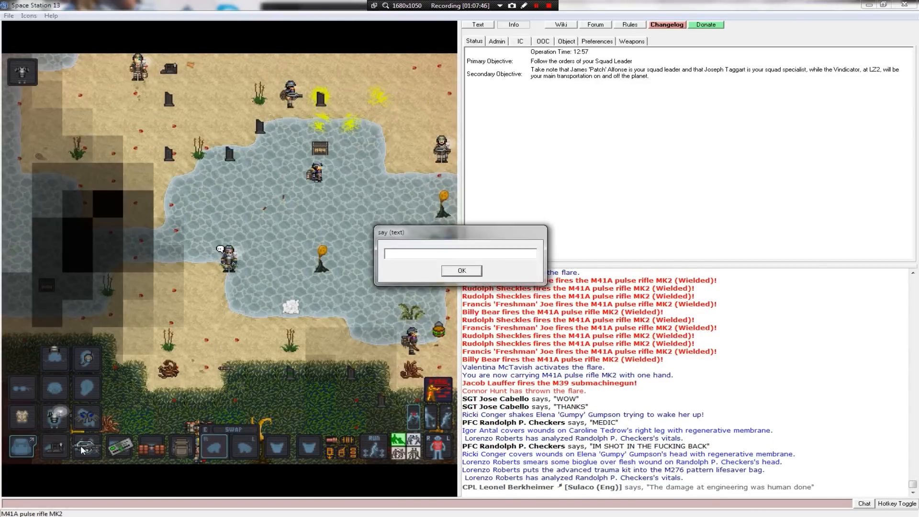
# Confirm the Say prompt while holding the lakeshore with the squad.
pyautogui.click(461, 270)
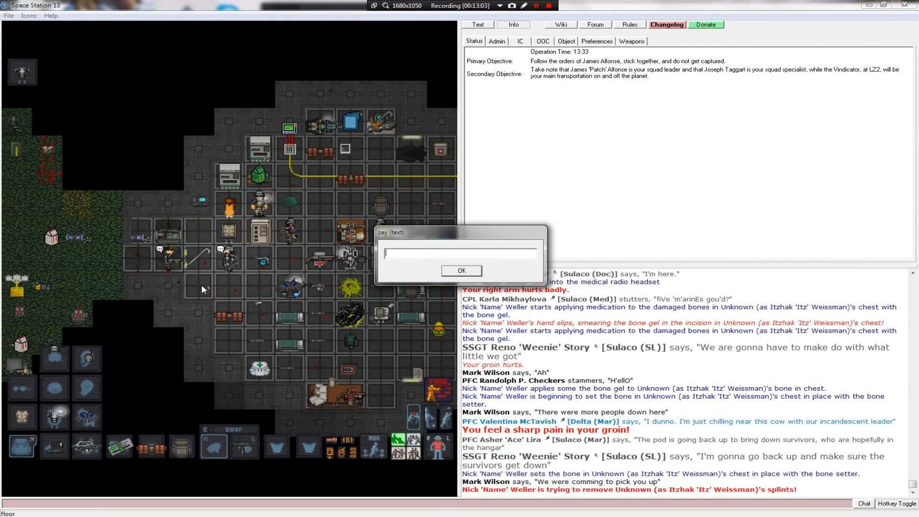
# Confirm the Say prompt while the medic treats injuries in the ship's medbay.
pyautogui.click(461, 270)
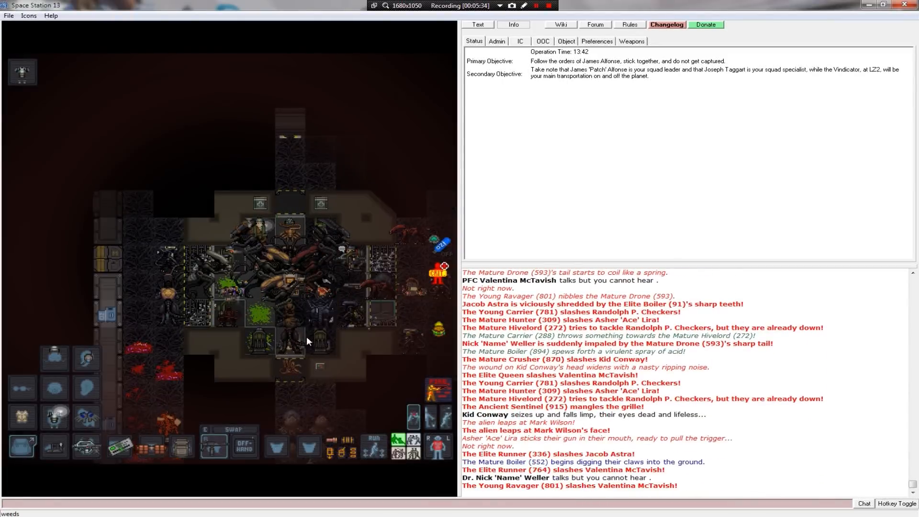
# Shout 'FUICK YOUU' at the aliens as the squad is overrun.
pyautogui.write('FUICK YOUU')
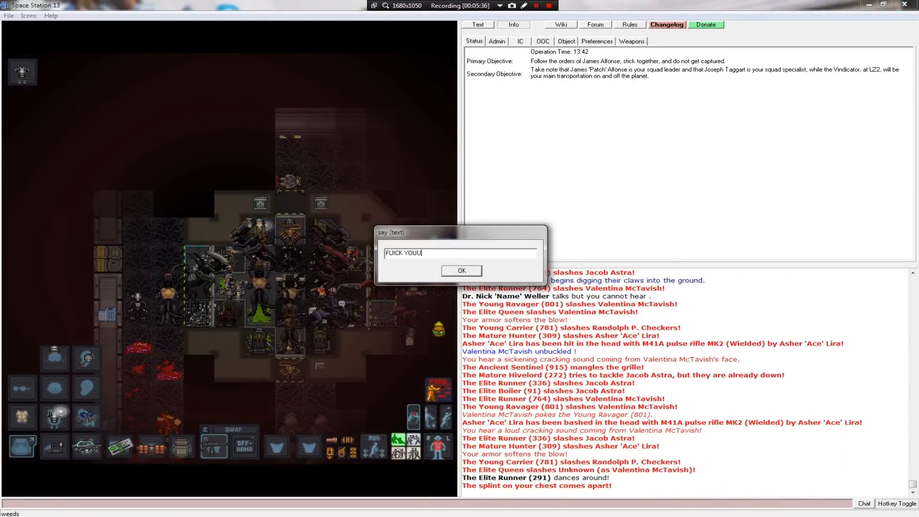
pyautogui.click(461, 270)
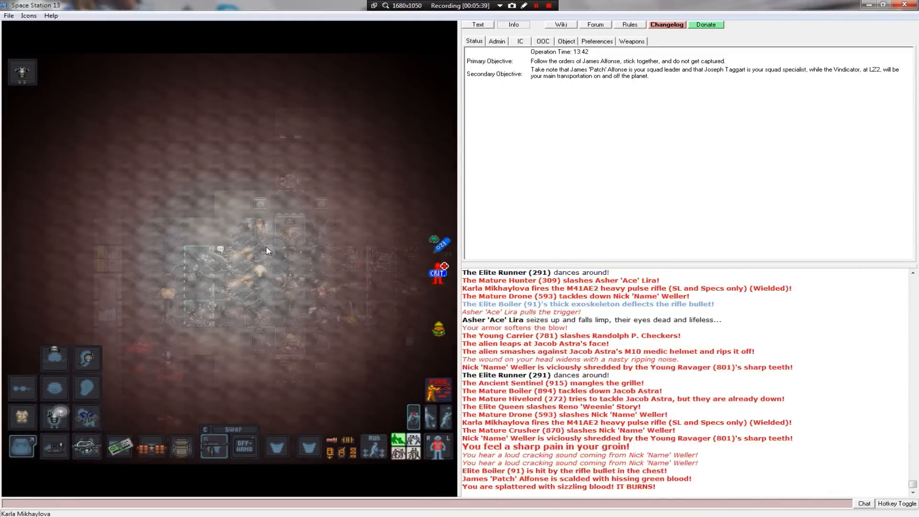